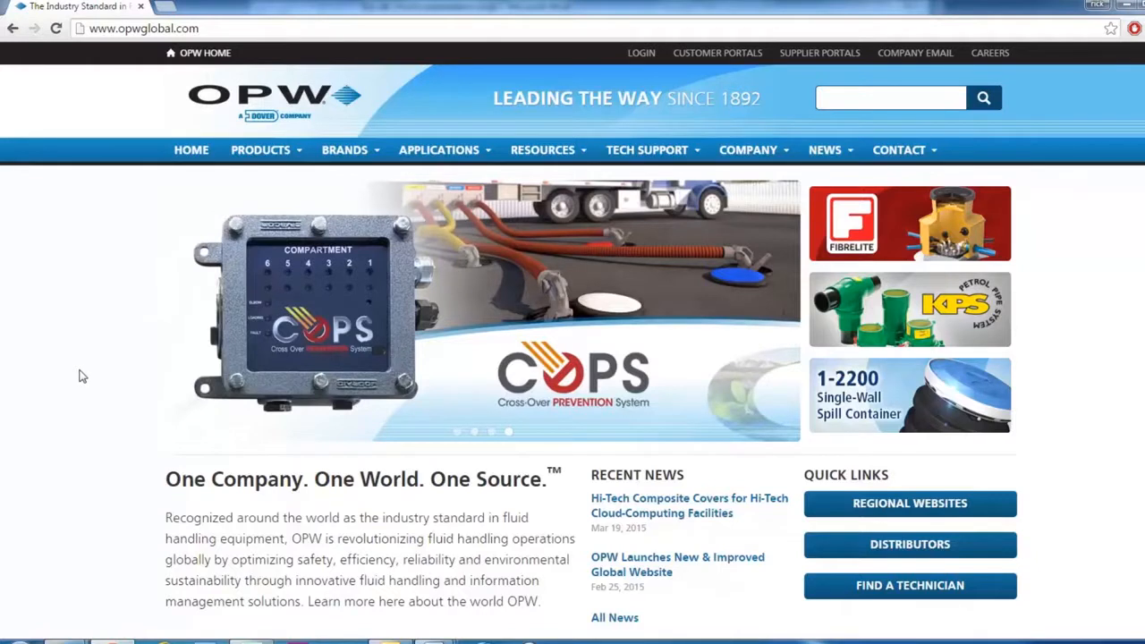
pyautogui.moveTo(83, 359)
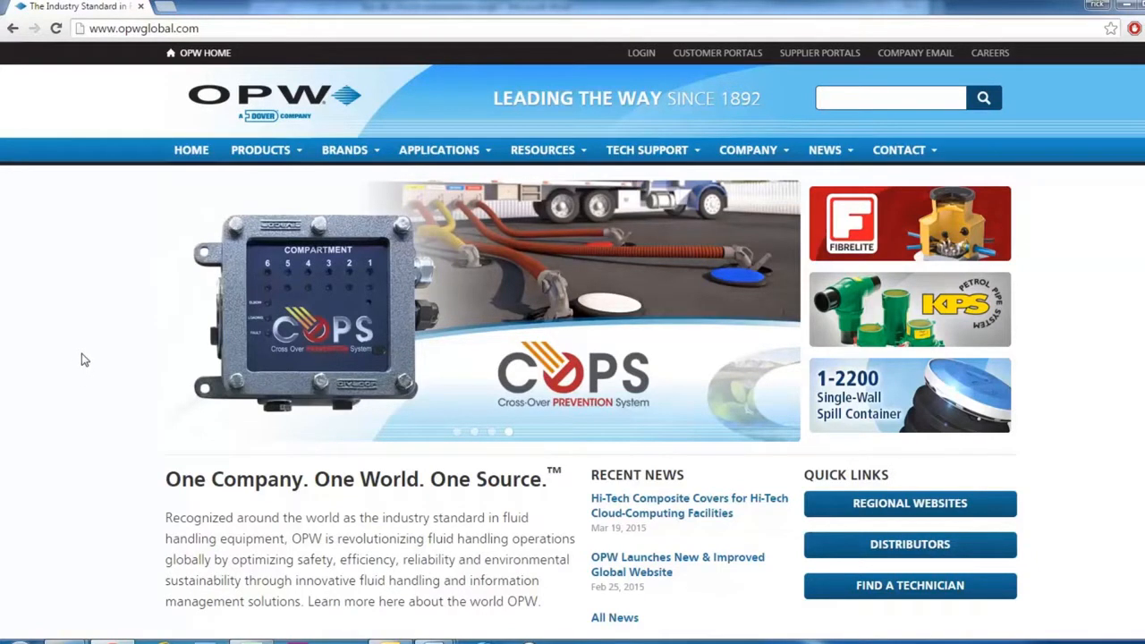
pyautogui.moveTo(487, 280)
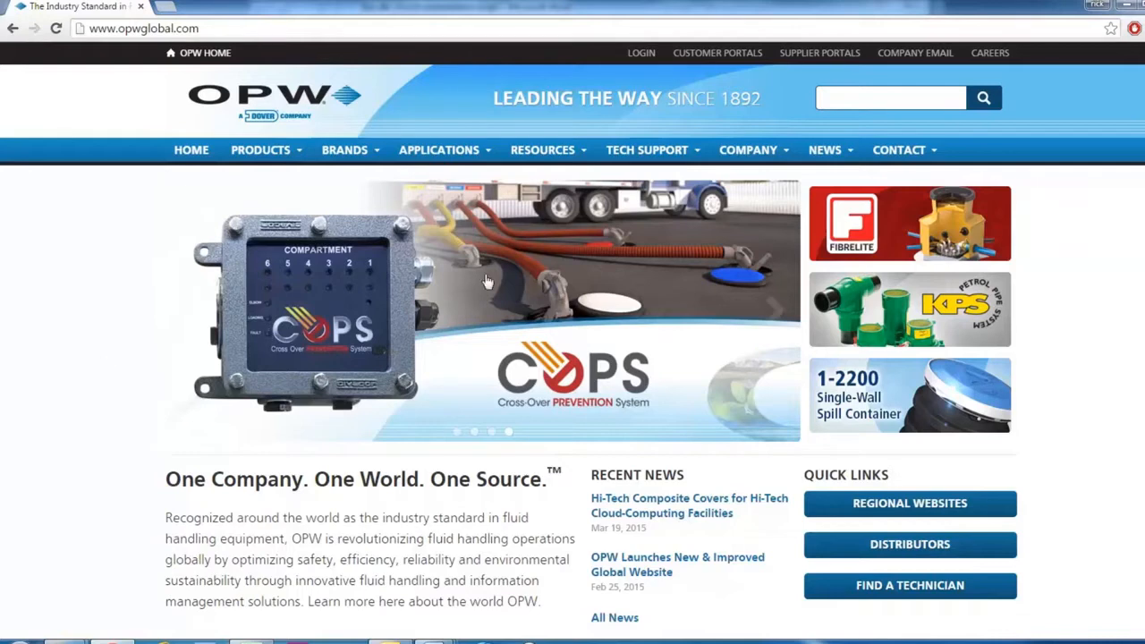
# Step: Navigate via Tech Support to the OPW Fuel Management Systems support page
pyautogui.click(651, 150)
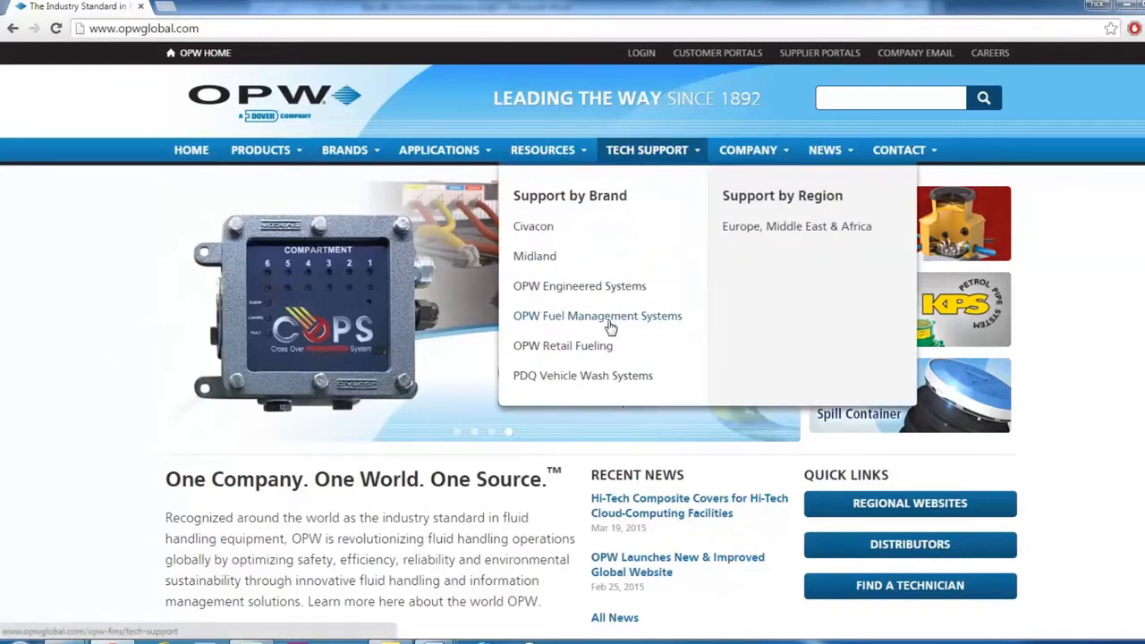
pyautogui.click(598, 316)
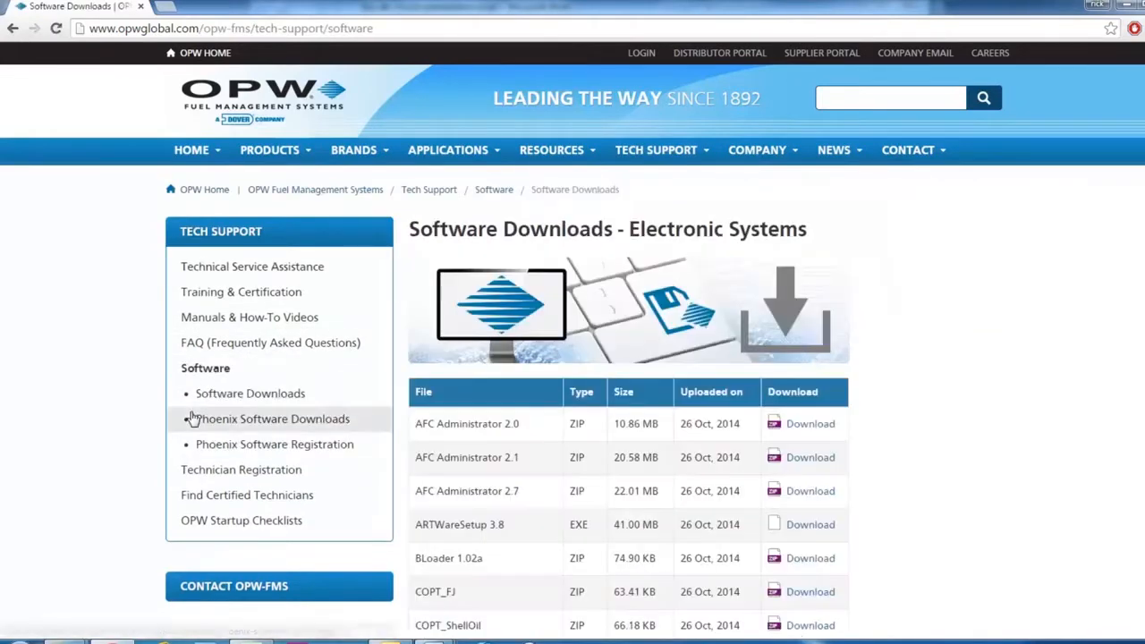
# Step: Download the DTC Configuration Tool Setup MSI from the Software Downloads table
pyautogui.scroll(-3)
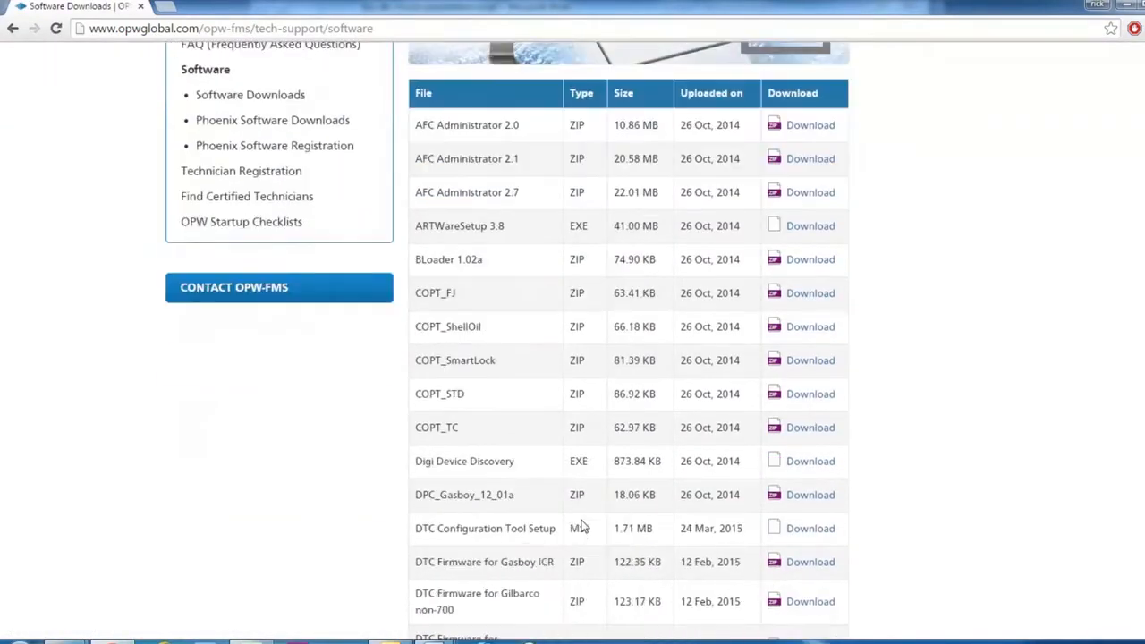
pyautogui.moveTo(578, 529)
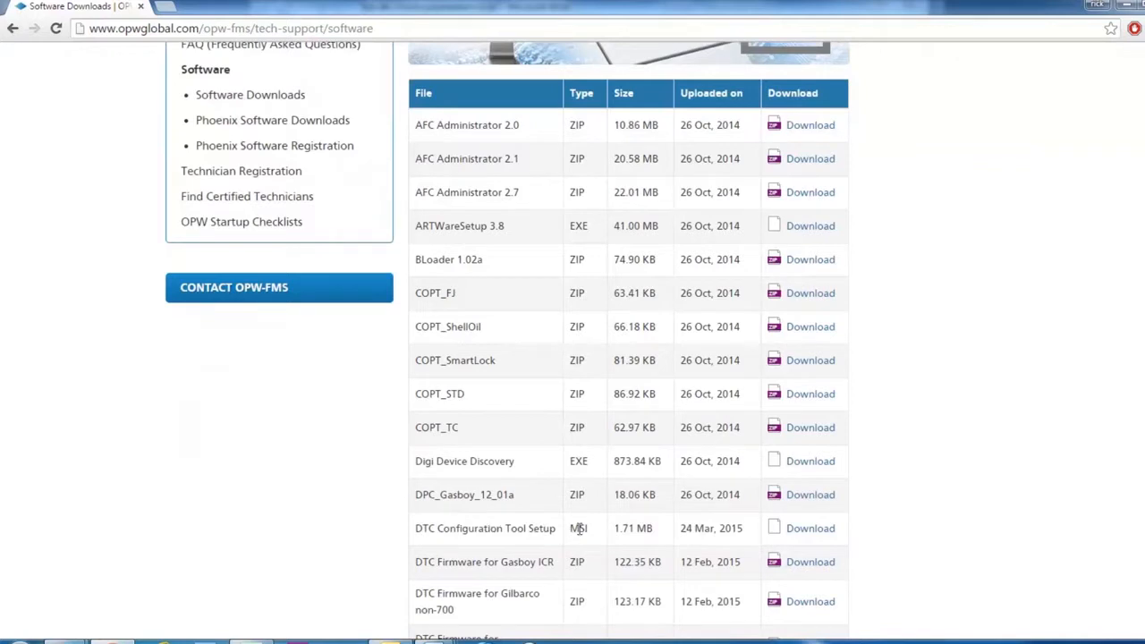
pyautogui.click(809, 528)
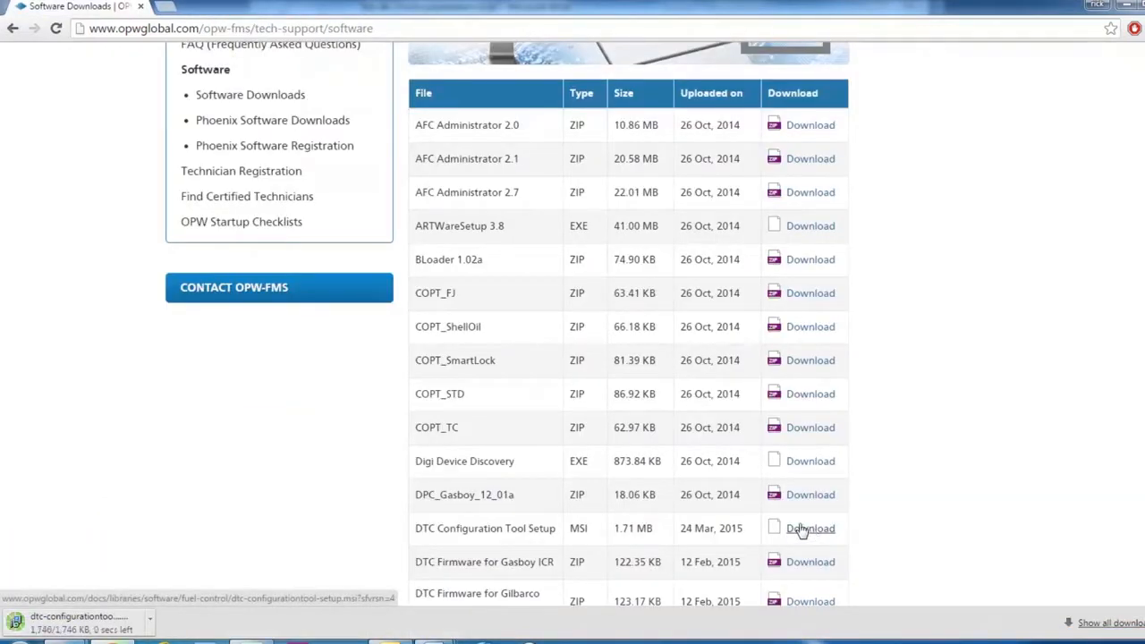
# Step: Launch the downloaded DTC Configuration Tool MSI, running it despite the unverified-publisher warning
pyautogui.click(79, 619)
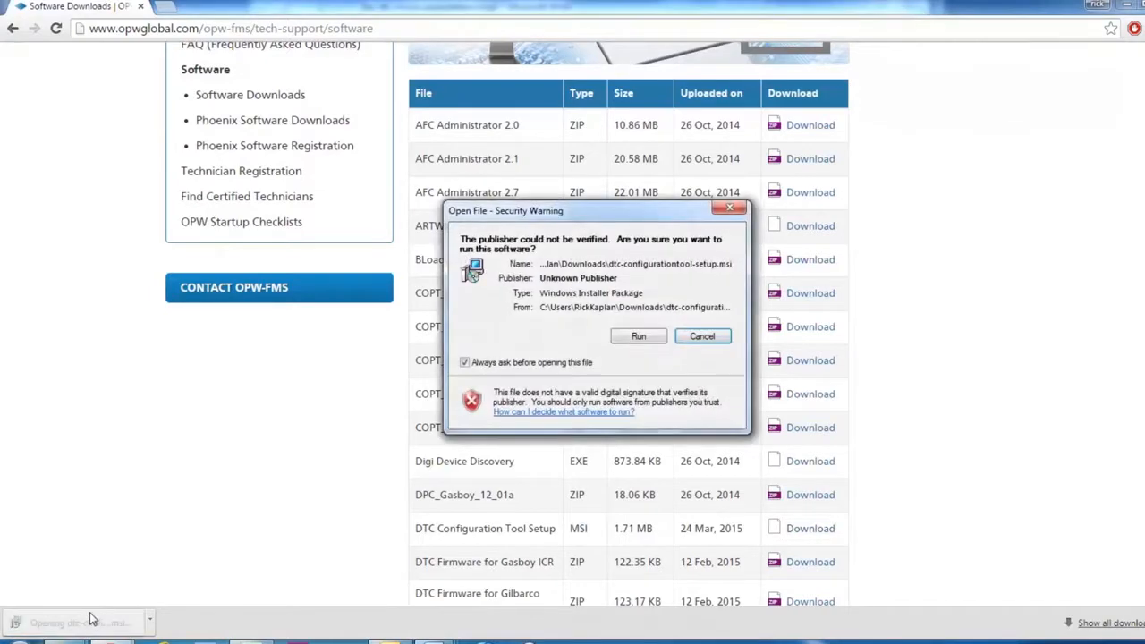
pyautogui.click(639, 337)
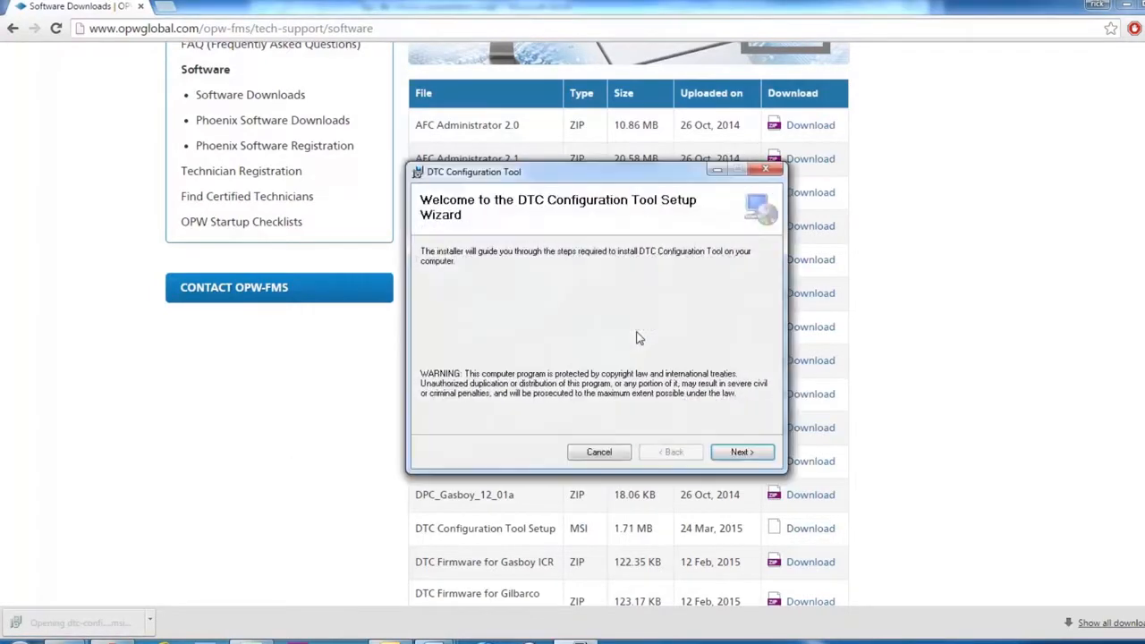
pyautogui.click(742, 452)
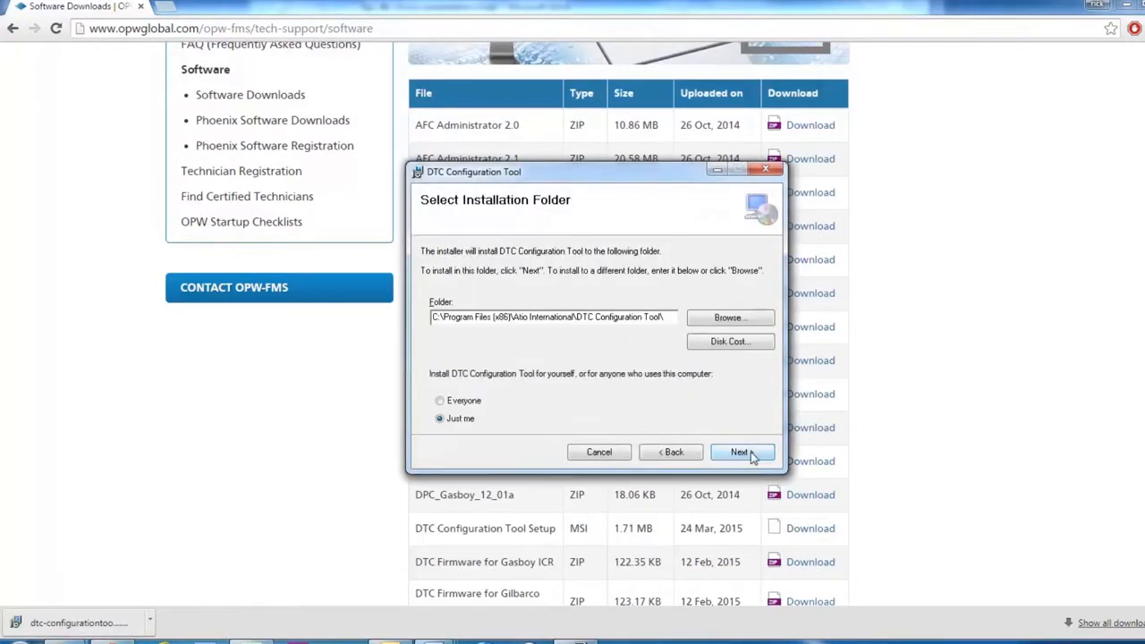
# Step: Install the tool for Everyone into the default Program Files folder and finish setup
pyautogui.click(439, 400)
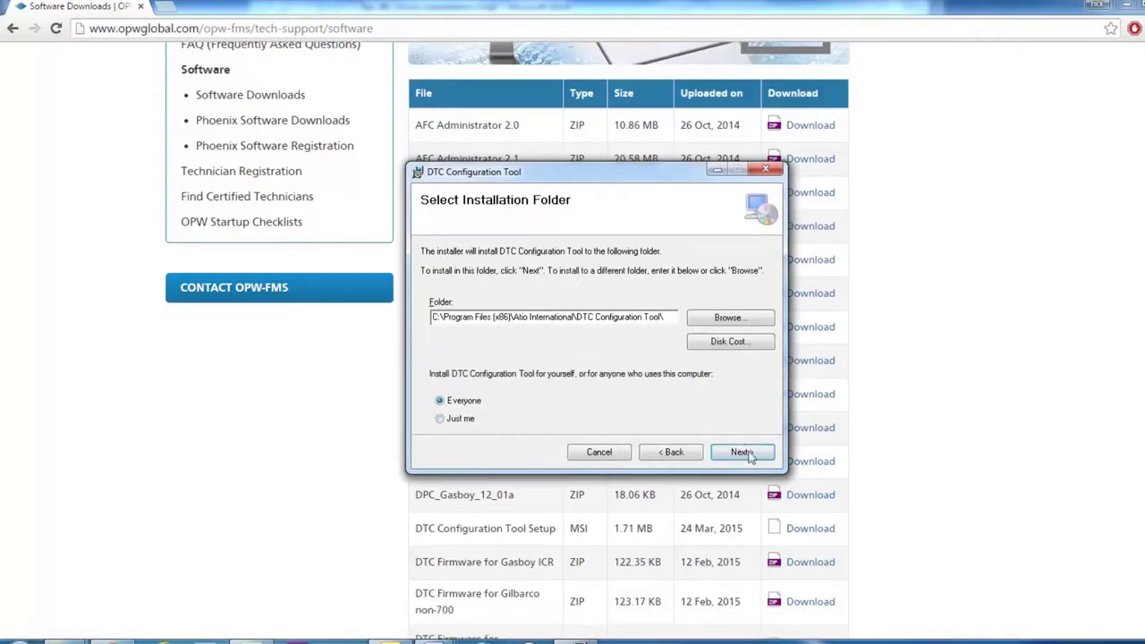
pyautogui.click(742, 452)
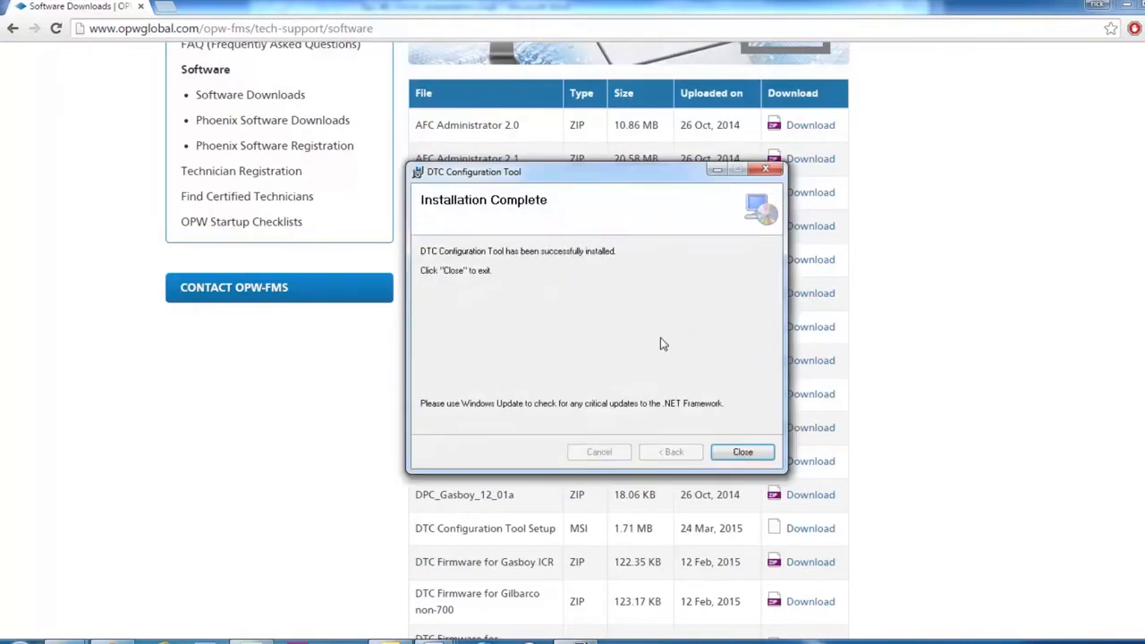
pyautogui.click(743, 452)
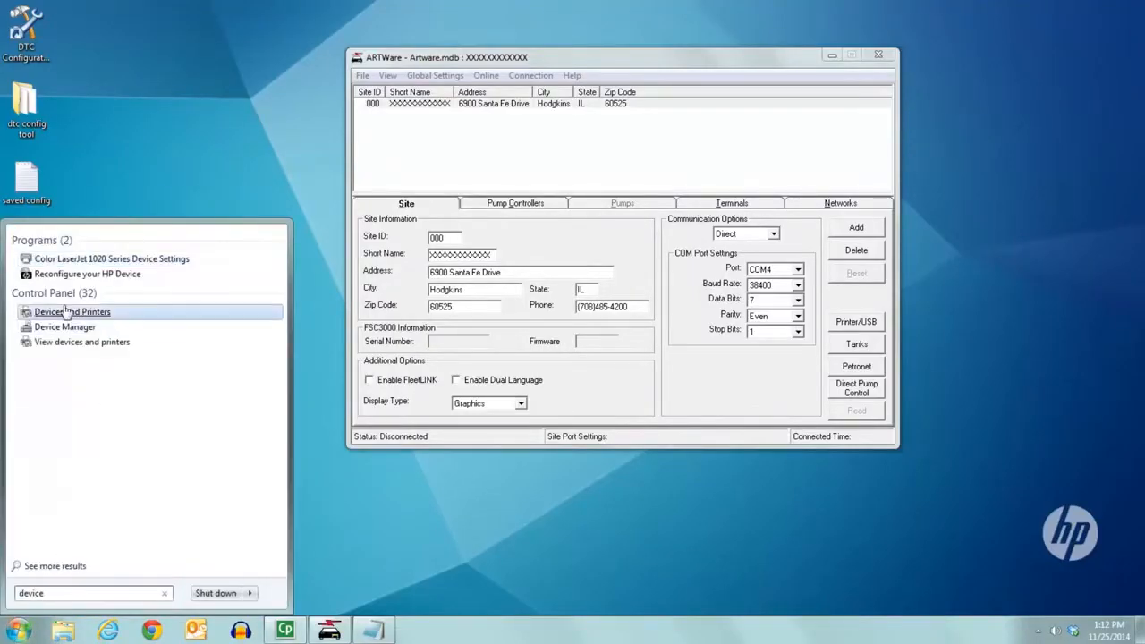
# Step: Open Device Manager and expand Ports (COM & LPT) to reveal the USB Serial Port entry
pyautogui.click(63, 327)
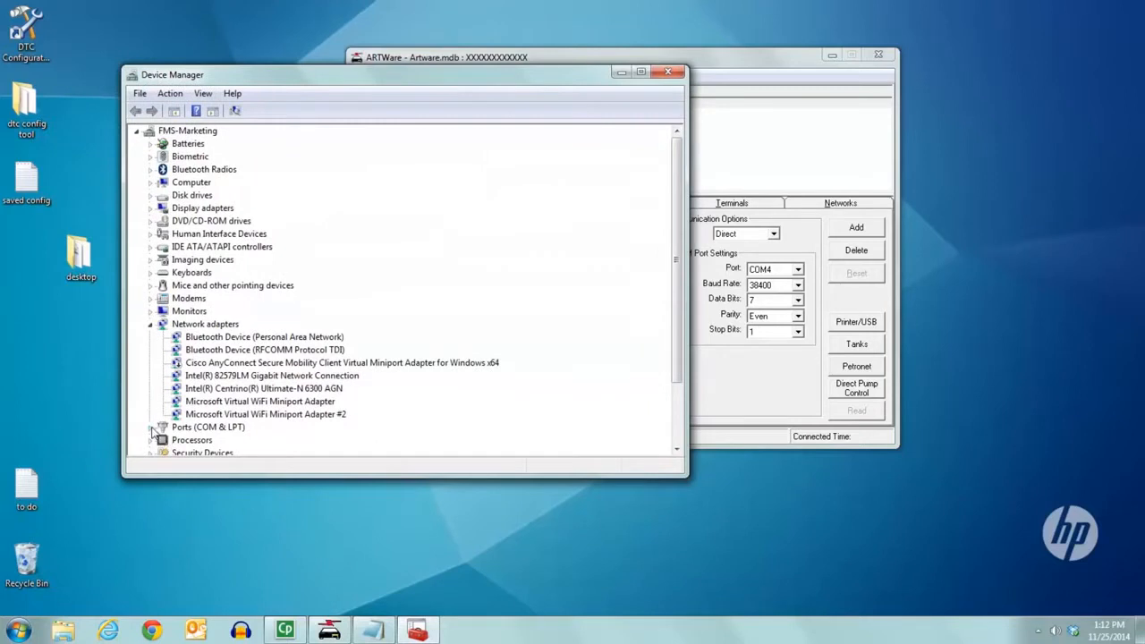
pyautogui.click(150, 427)
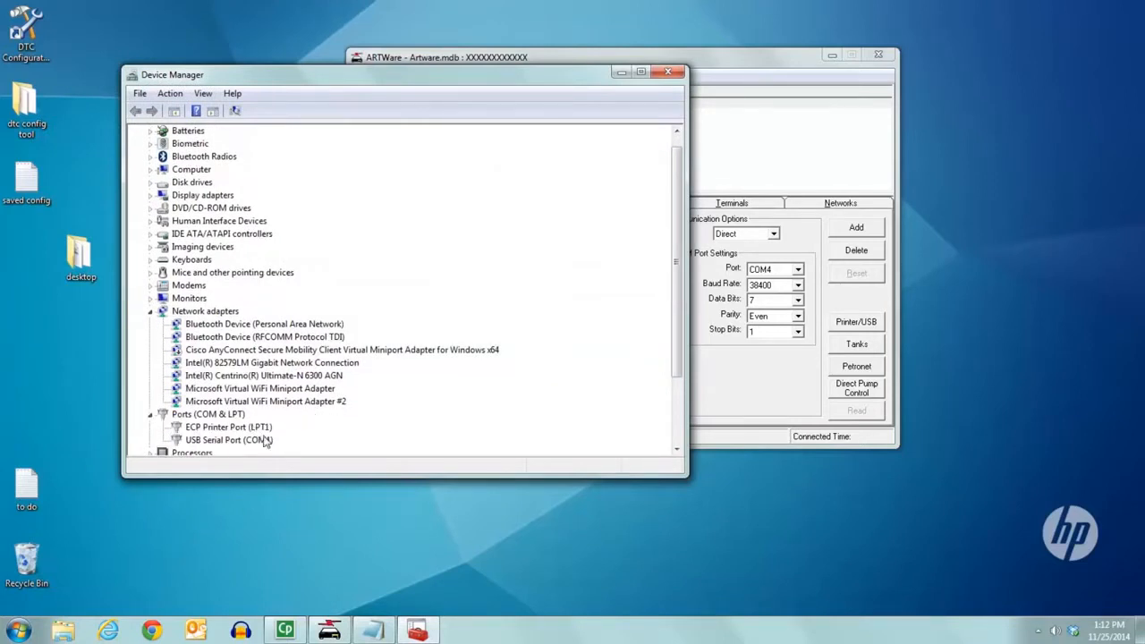